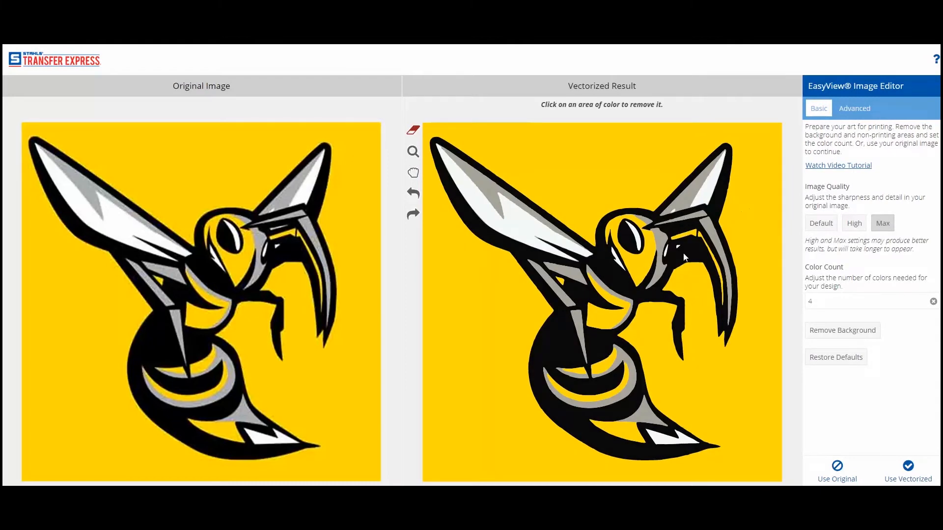
mouse_move(816, 347)
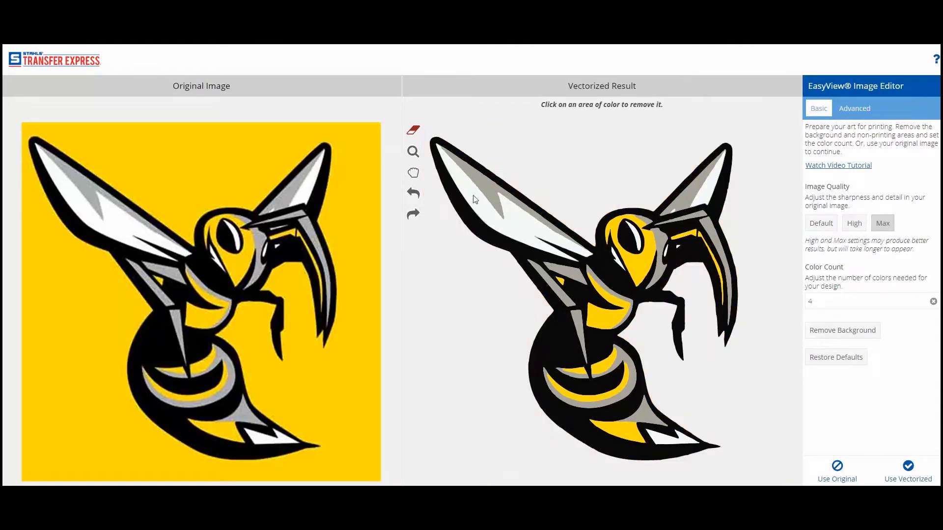
- Remove the yellow background so only the vectorized hornet remains
click(562, 286)
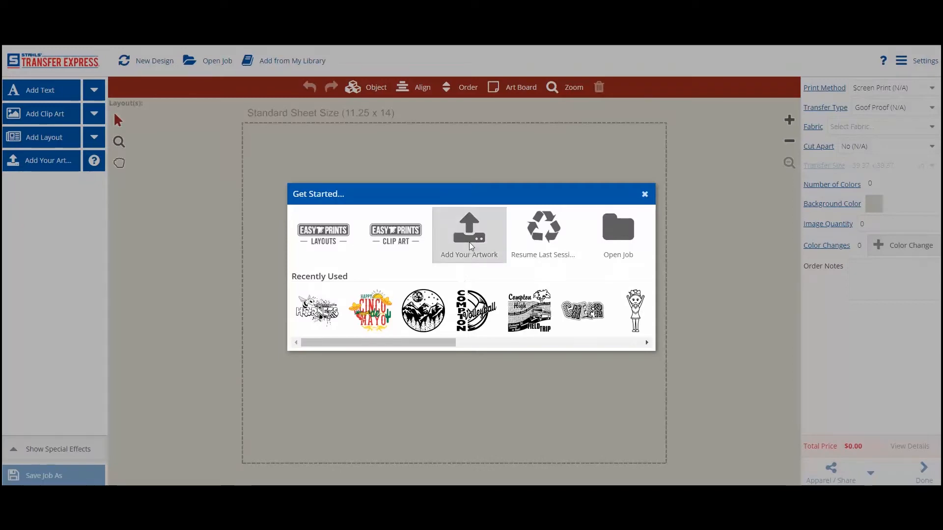
- Upload the bee image file and place its vectorized version on the transfer sheet
click(468, 234)
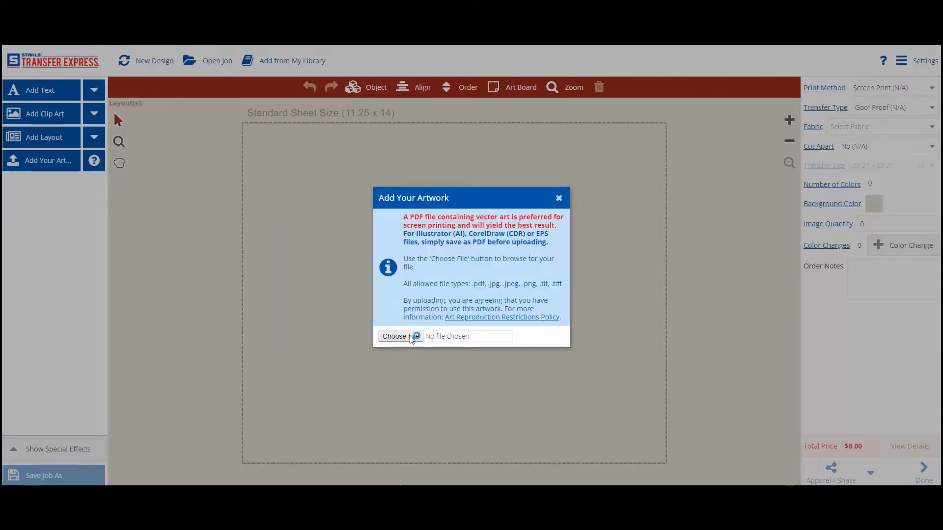
click(395, 336)
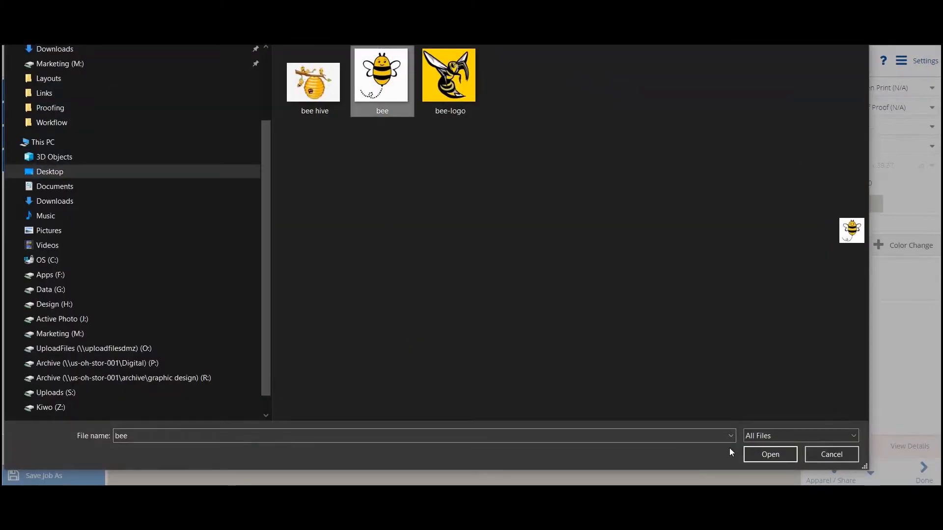
click(769, 454)
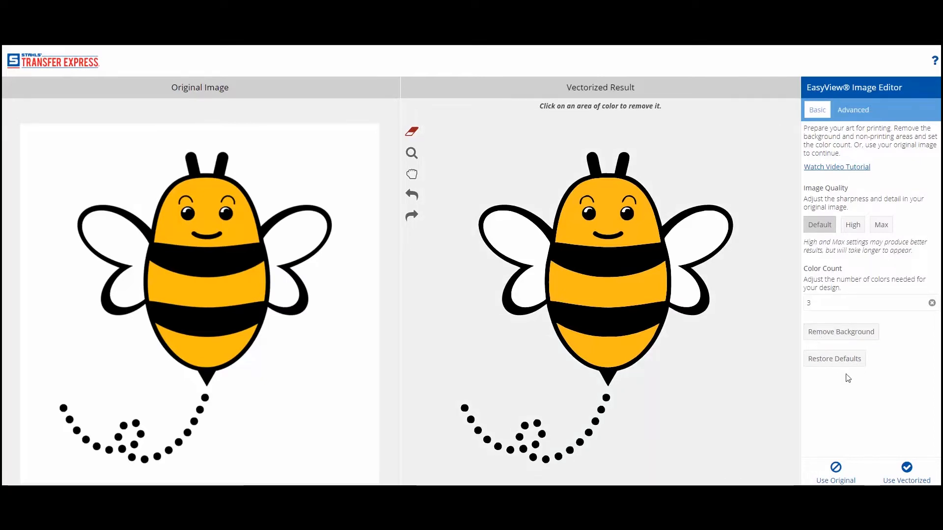
click(906, 473)
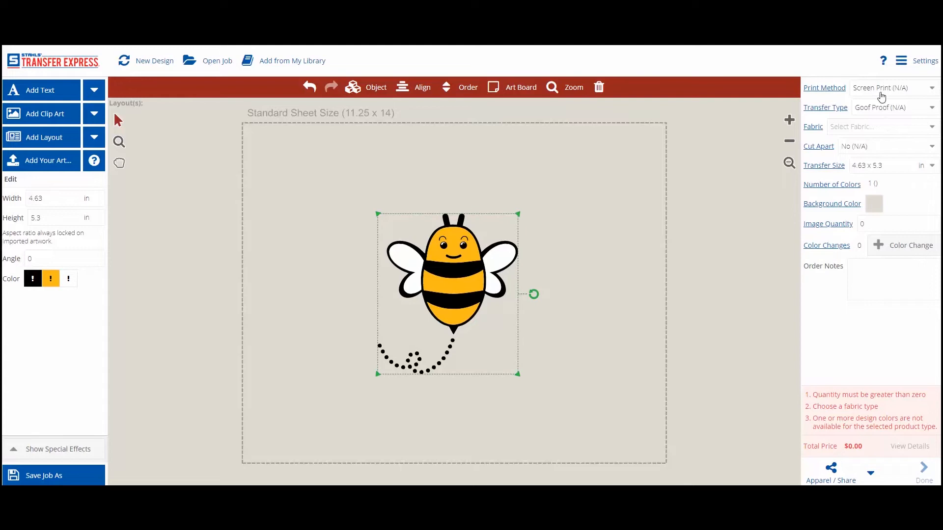
click(931, 87)
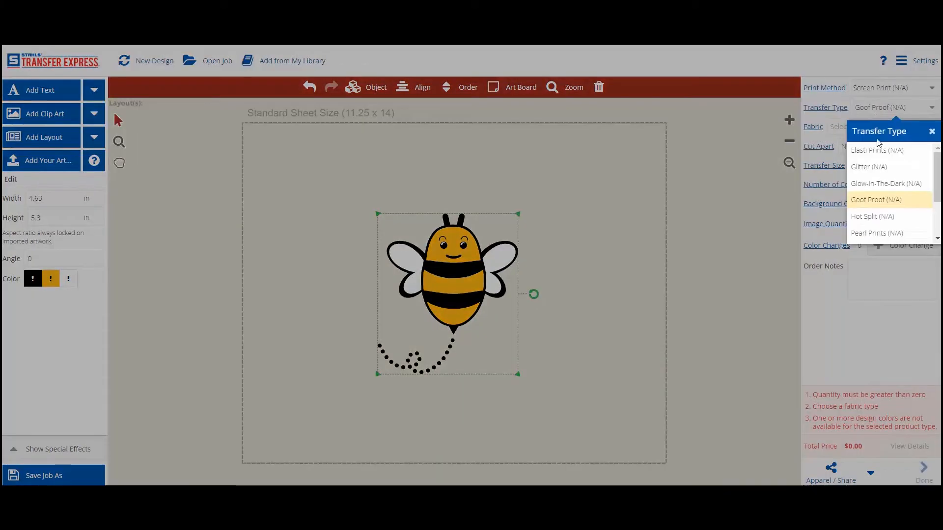
click(875, 199)
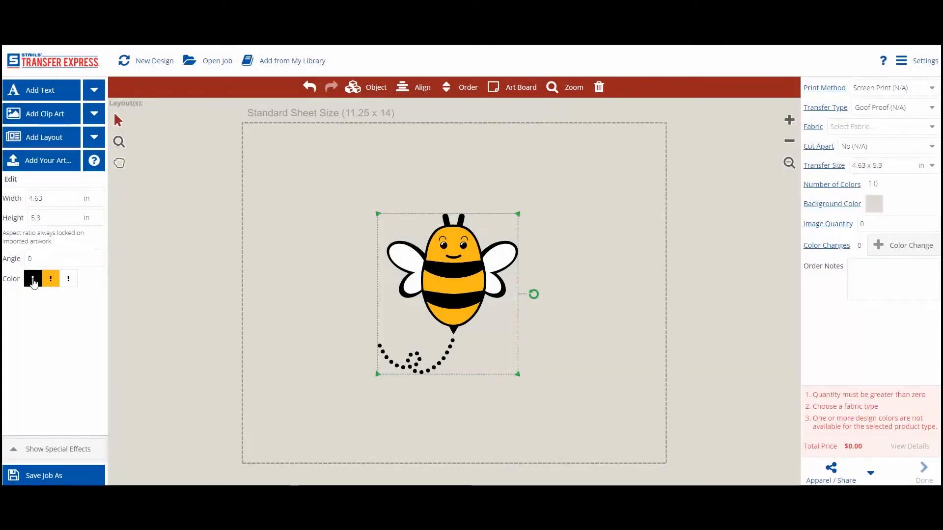
- Assign Black ink to the bee's black areas and Gold ink to its yellow body
click(33, 278)
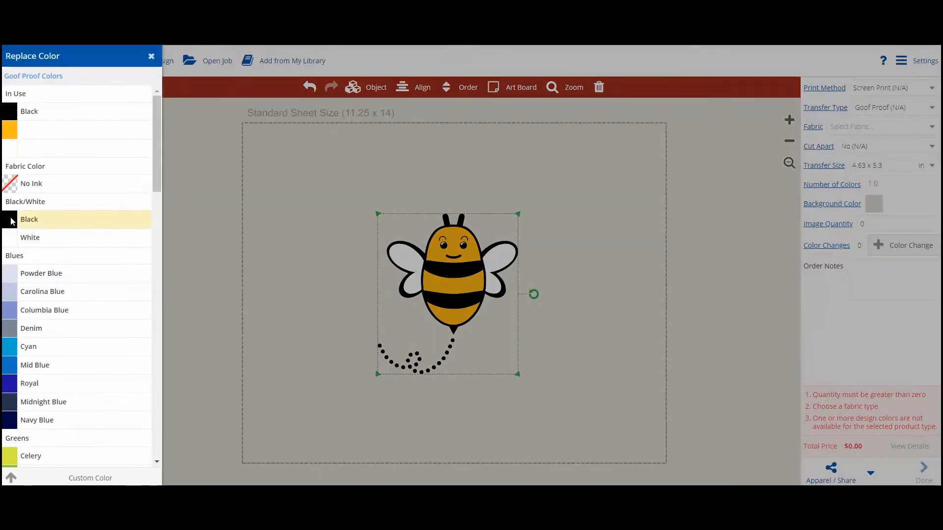
click(29, 219)
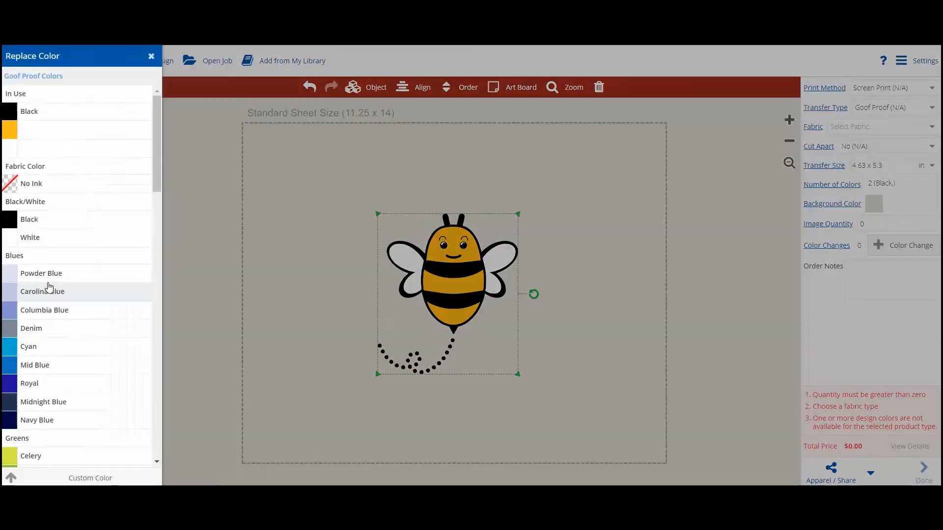
scroll(down, 3)
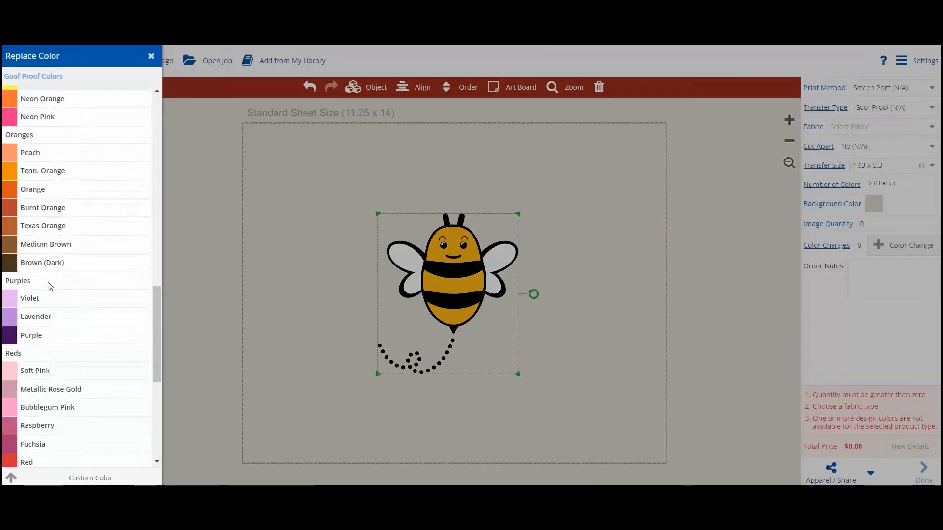
scroll(down, 3)
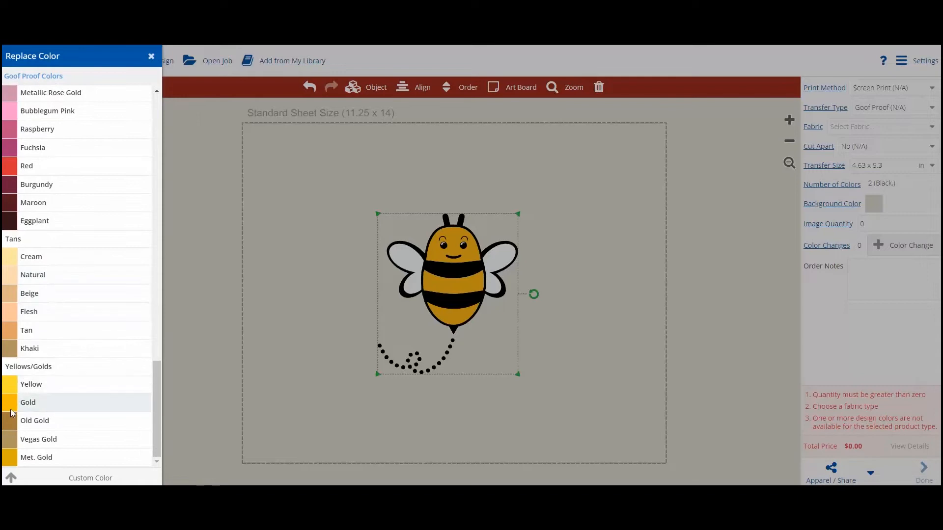
click(28, 402)
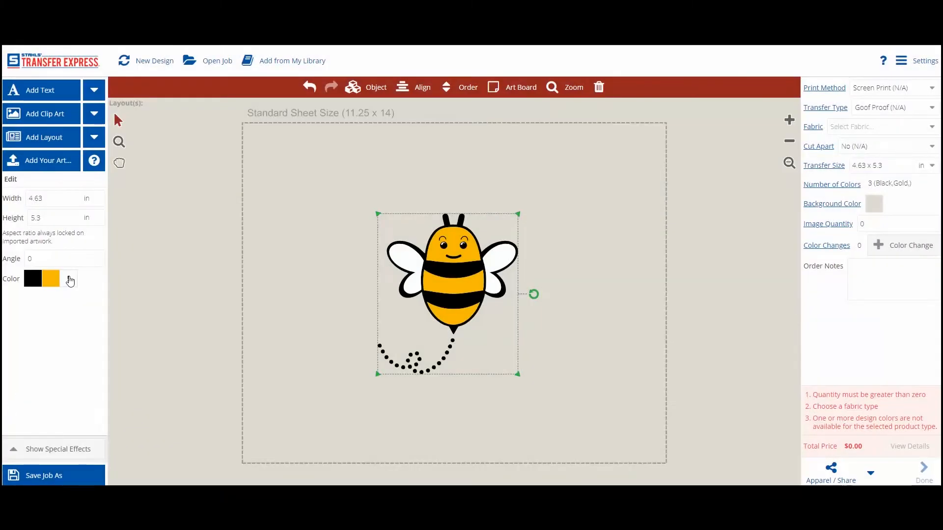
- Set the bee's white areas to No Ink so they stay unprinted
click(51, 279)
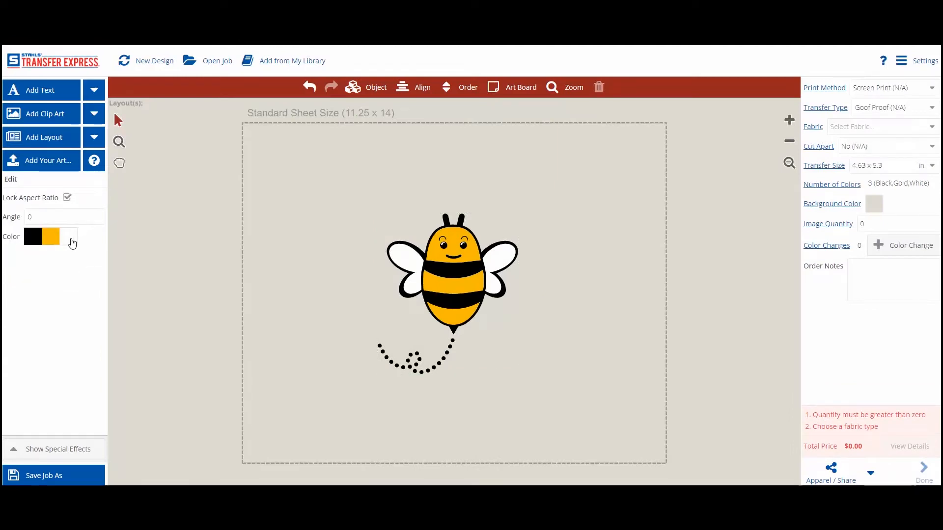
click(65, 236)
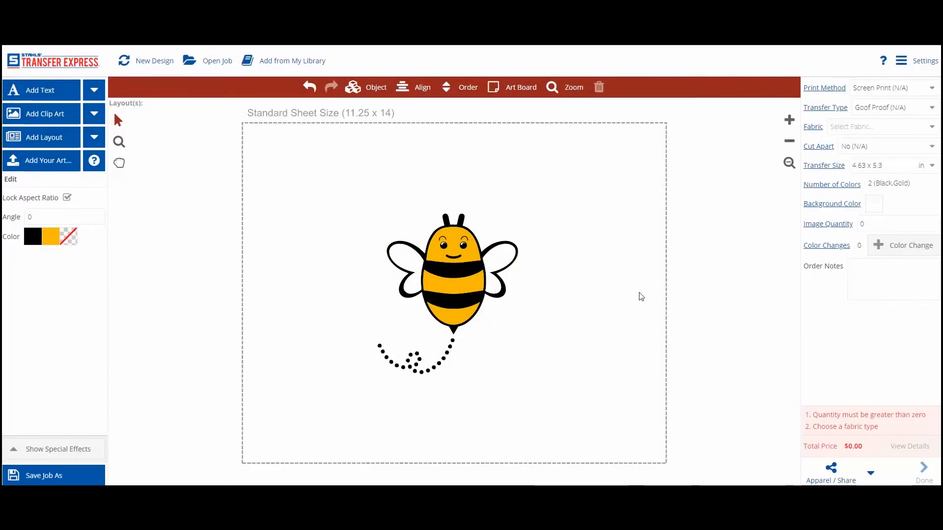
mouse_move(730, 410)
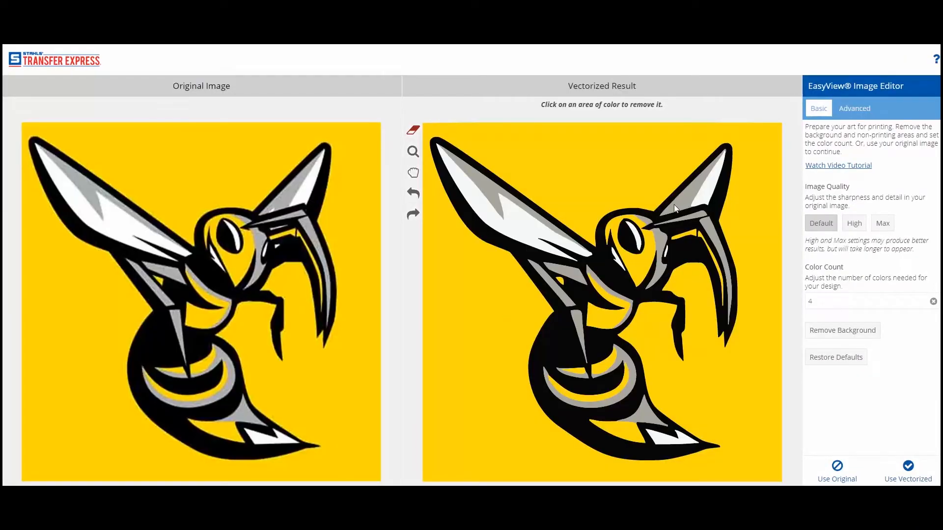
mouse_move(504, 207)
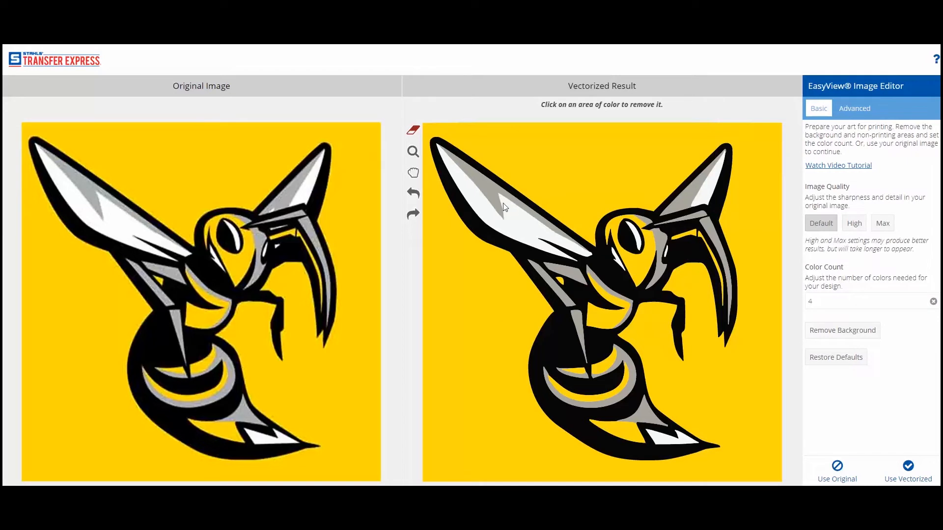
- Raise image quality to Max and remove the yellow background from the hornet
click(882, 223)
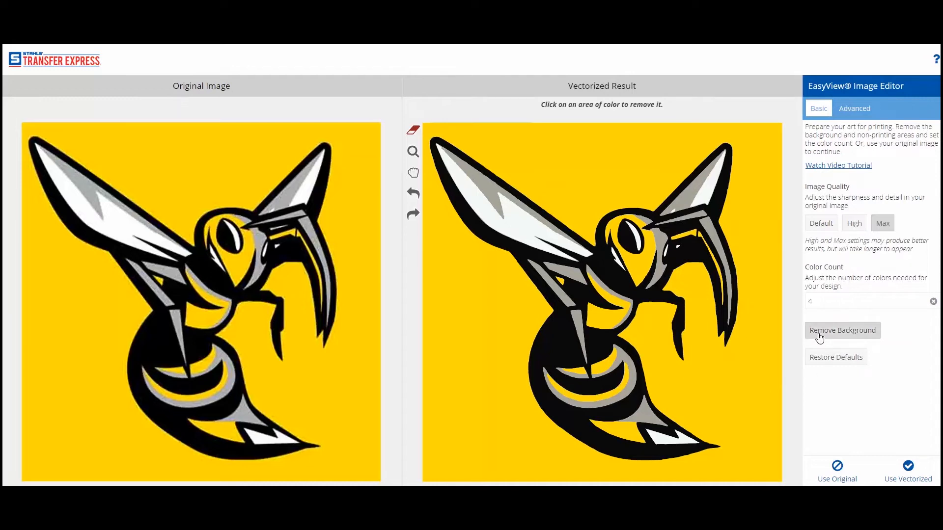
click(842, 330)
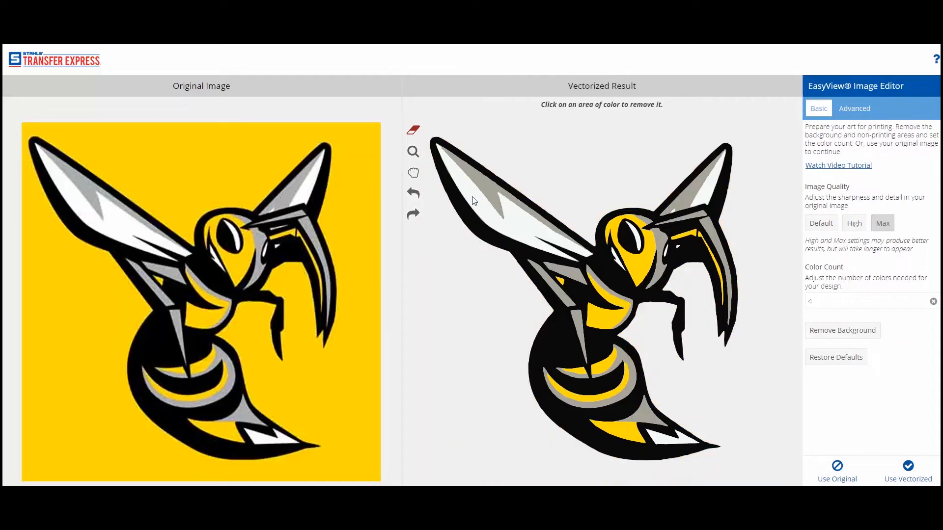
mouse_move(566, 287)
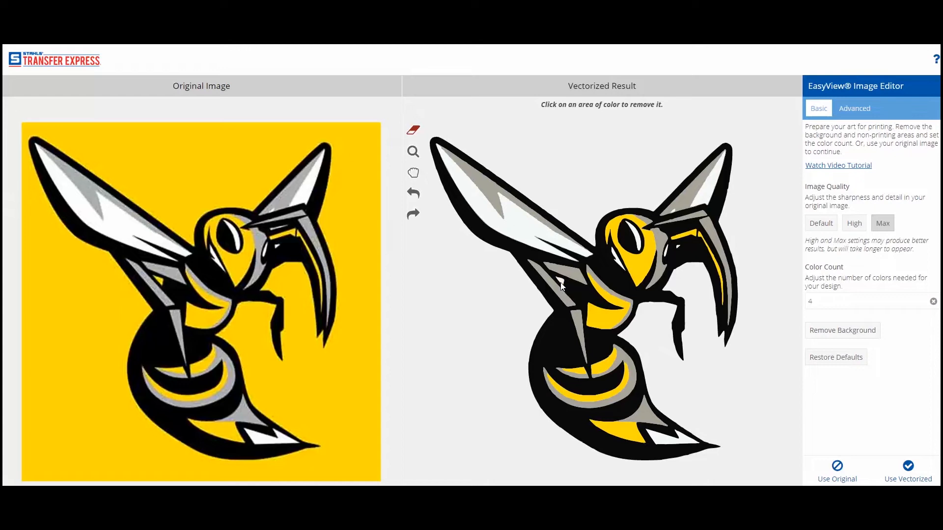
mouse_move(706, 434)
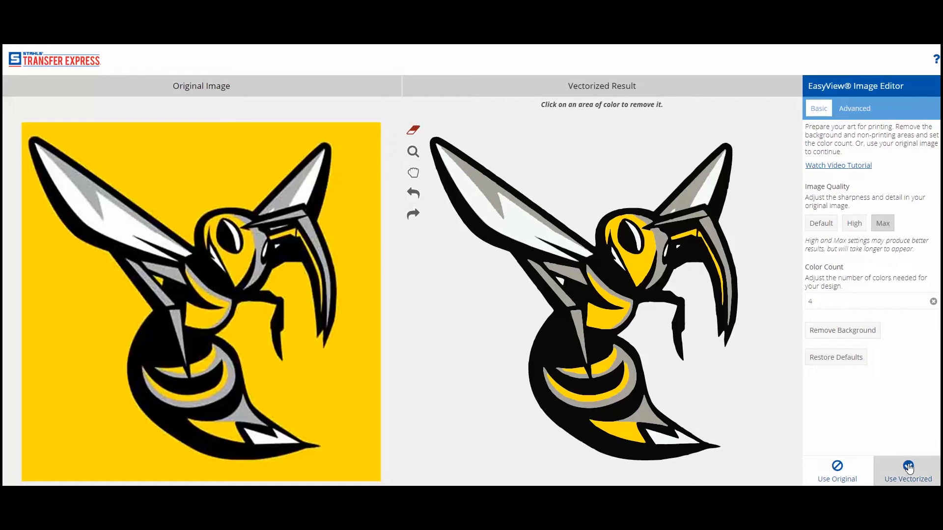
- Place the vectorized bee on the sheet and start choosing an ink for its black color
click(907, 475)
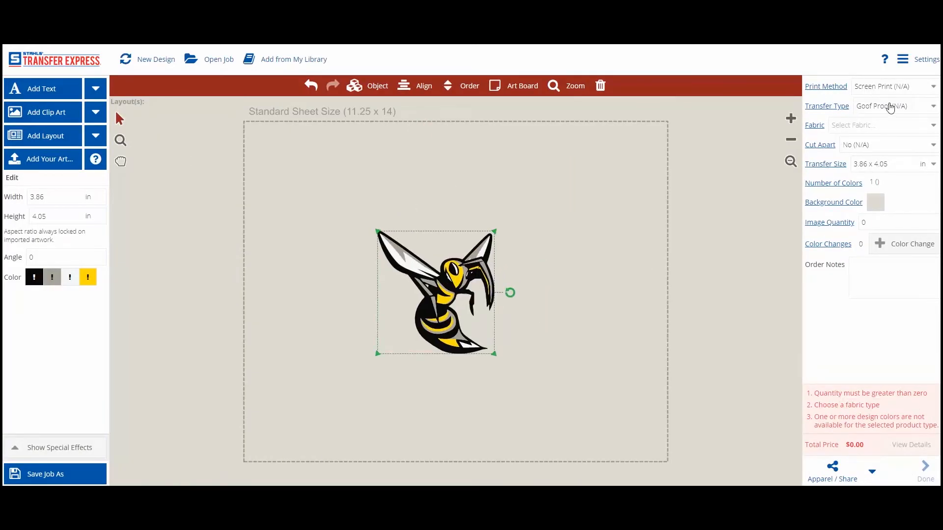
click(34, 277)
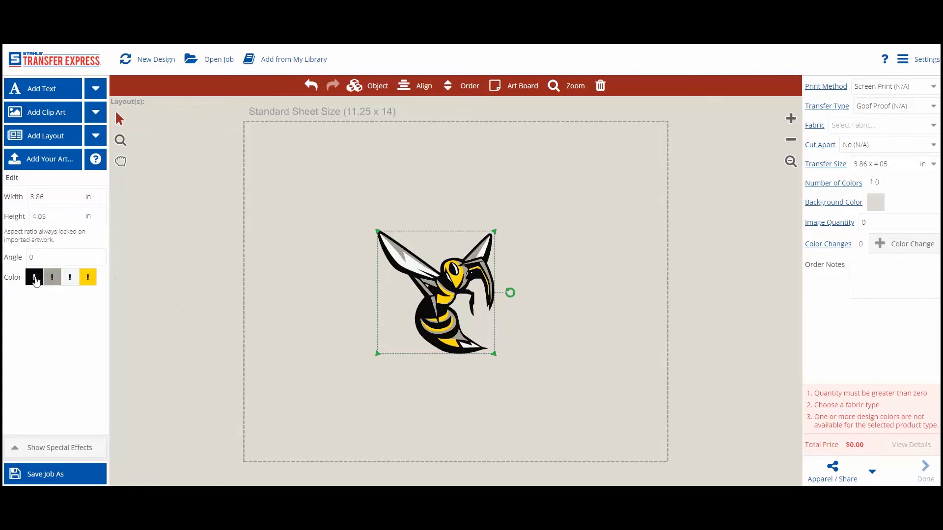
click(33, 277)
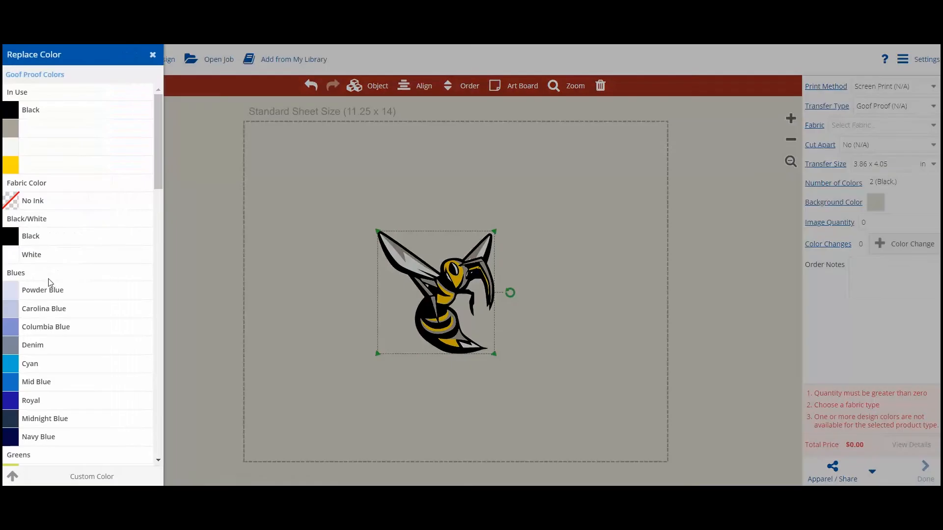
scroll(down, 3)
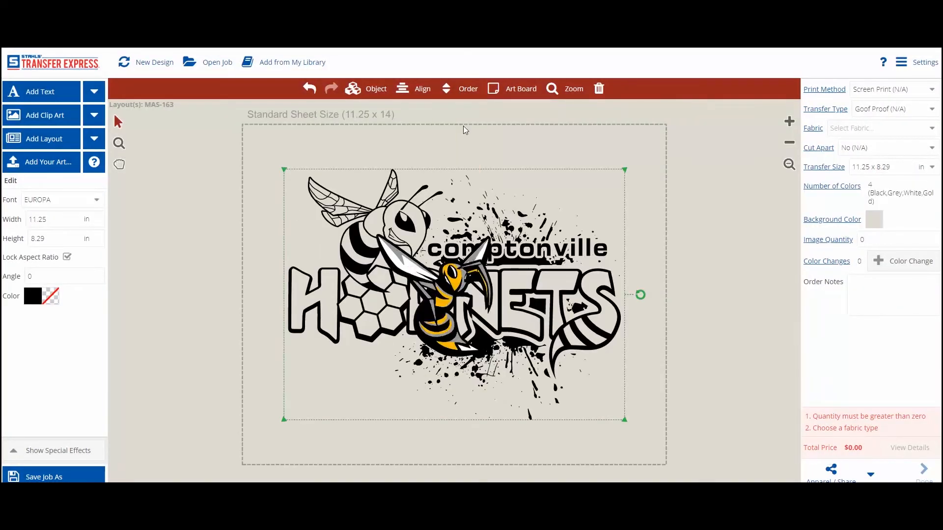
- Recolor the HORNETS lettering gold and the comptonville text white
click(379, 229)
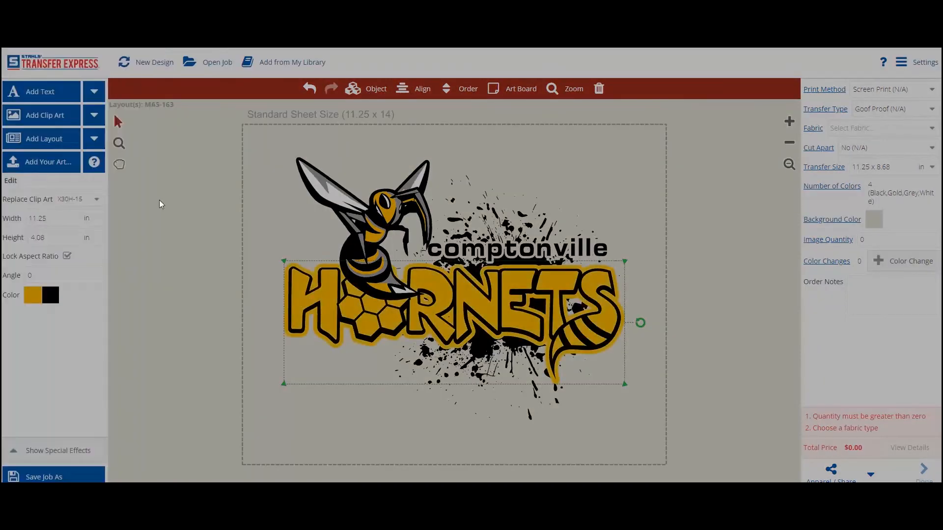
click(516, 247)
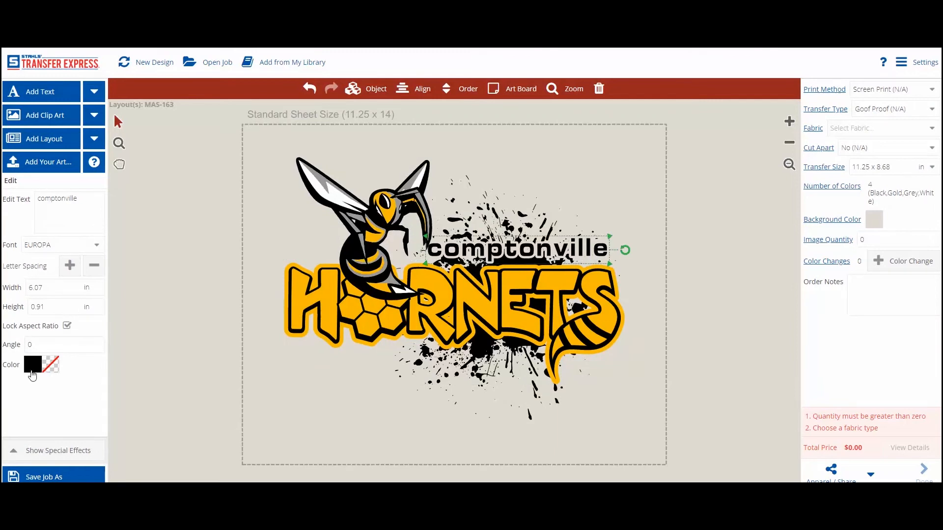
click(32, 365)
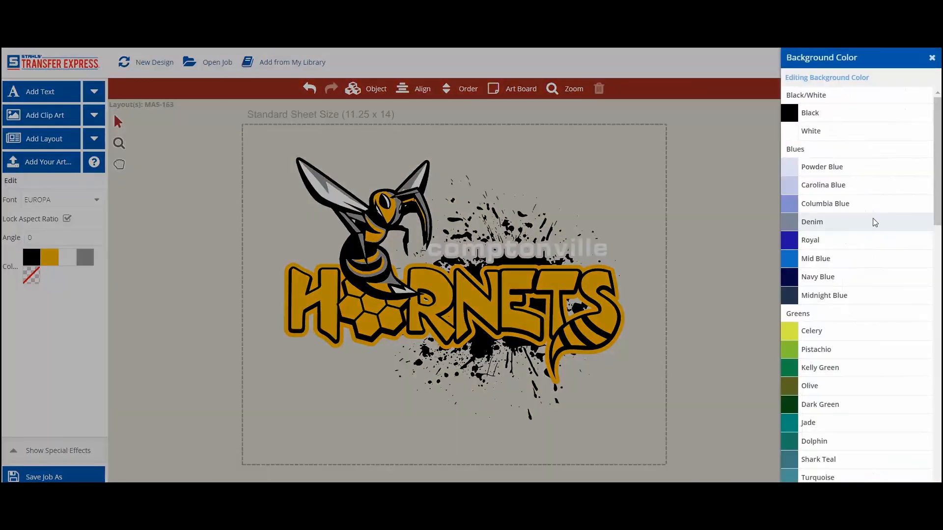
- Set the background to blue and preview the design on apparel
click(811, 240)
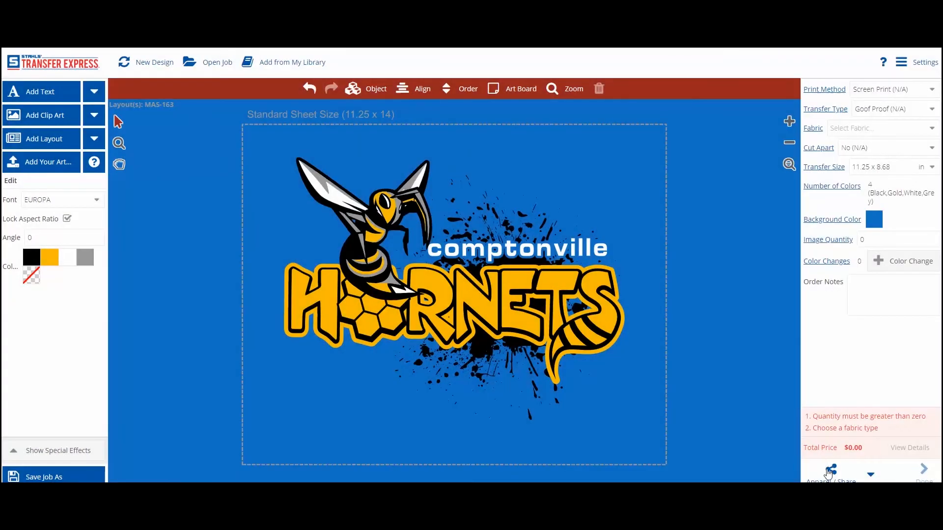
click(830, 472)
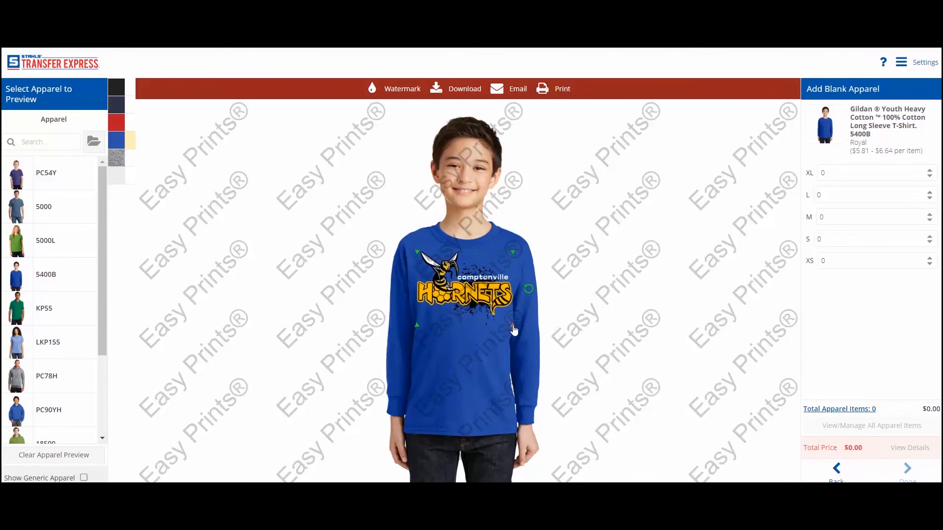
click(41, 160)
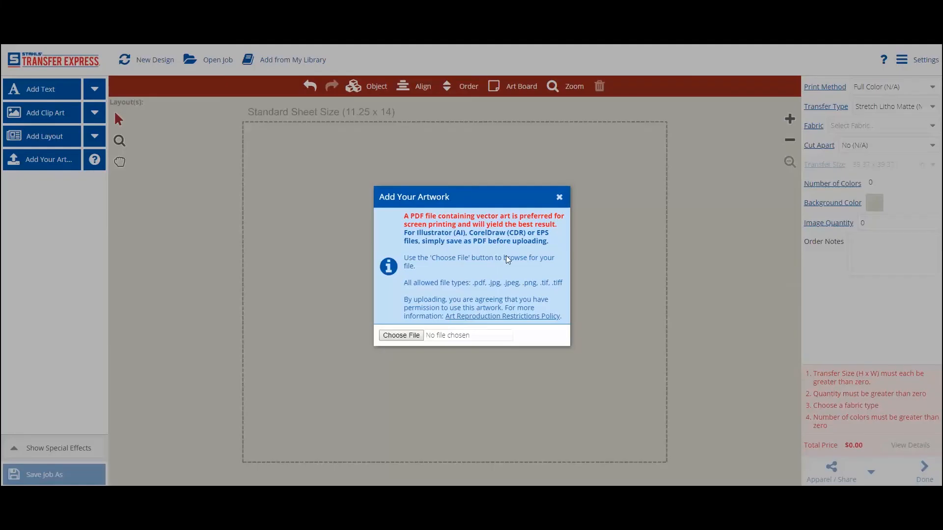
- Upload the beehive artwork and map its gold color to an ink
click(401, 335)
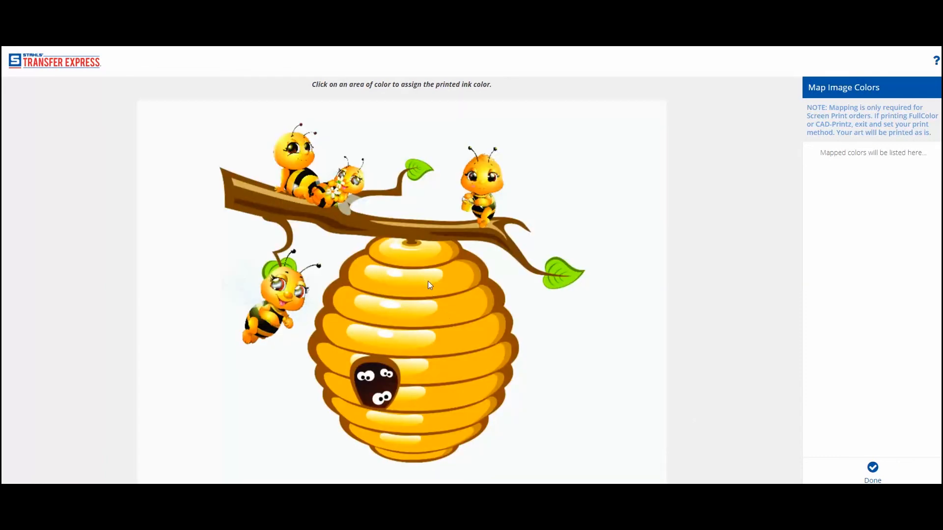
click(401, 289)
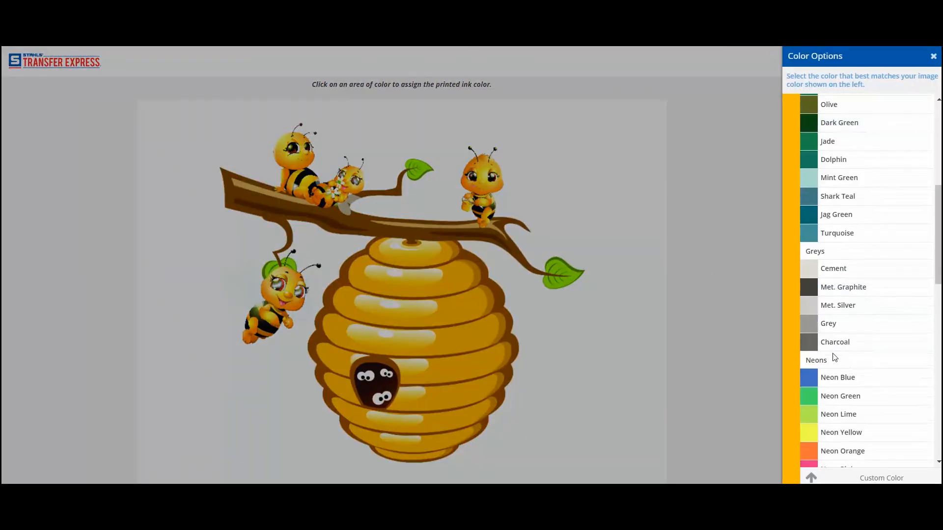
click(933, 56)
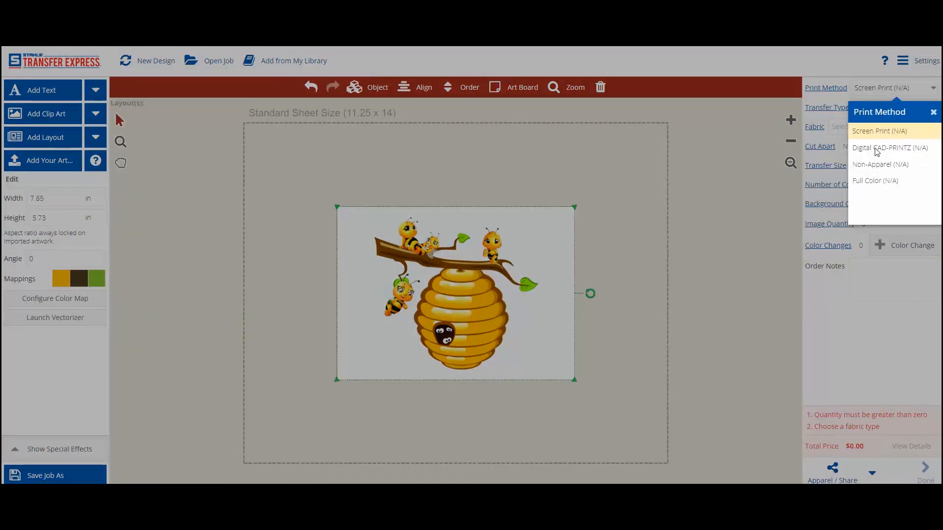
- Switch the print method to Full Color
click(876, 181)
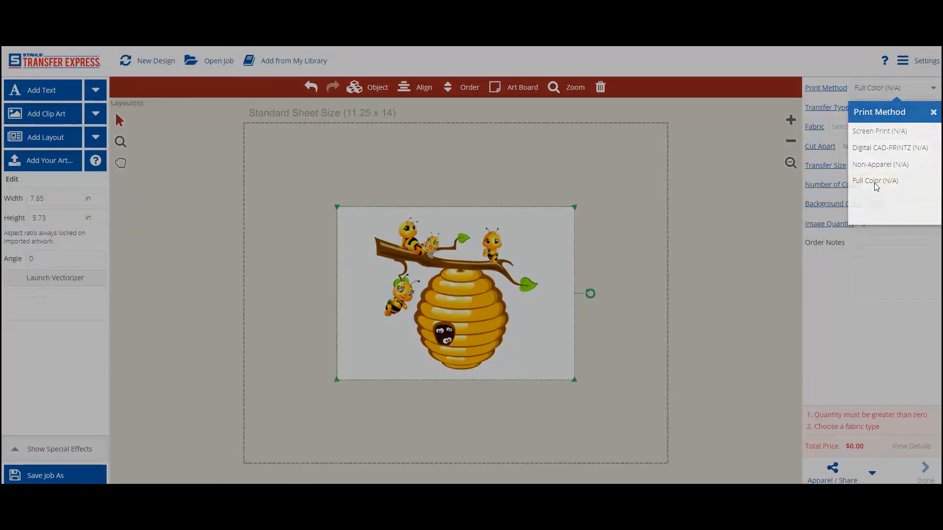
click(55, 277)
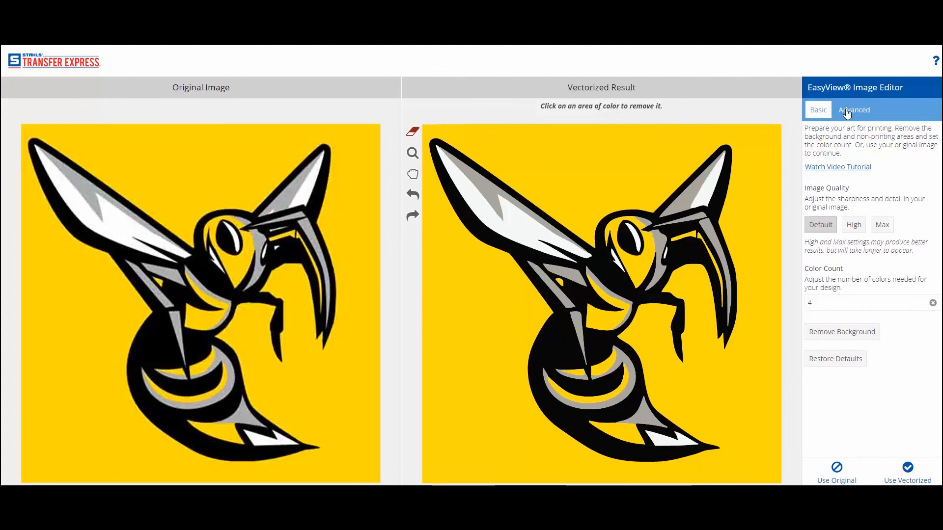
- Show the Advanced vectorization settings with color palettes and fine-tuning controls
click(853, 109)
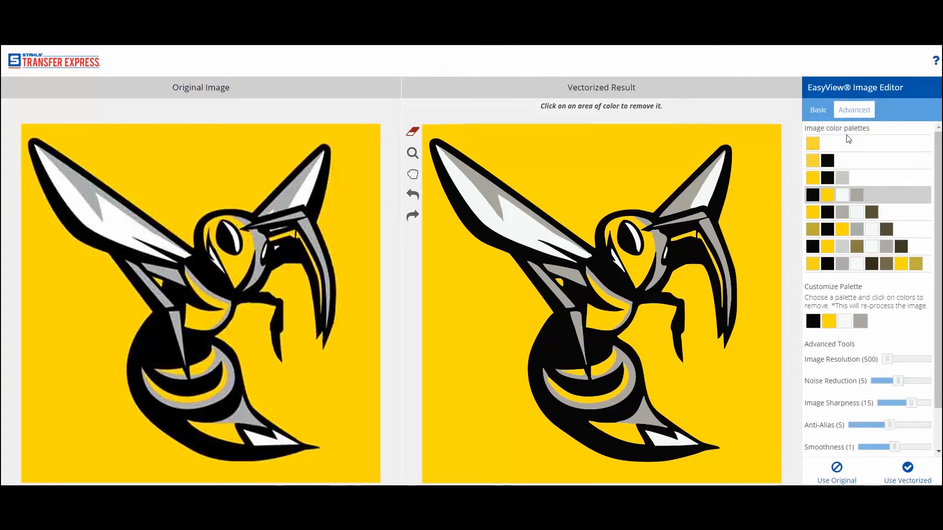
mouse_move(872, 363)
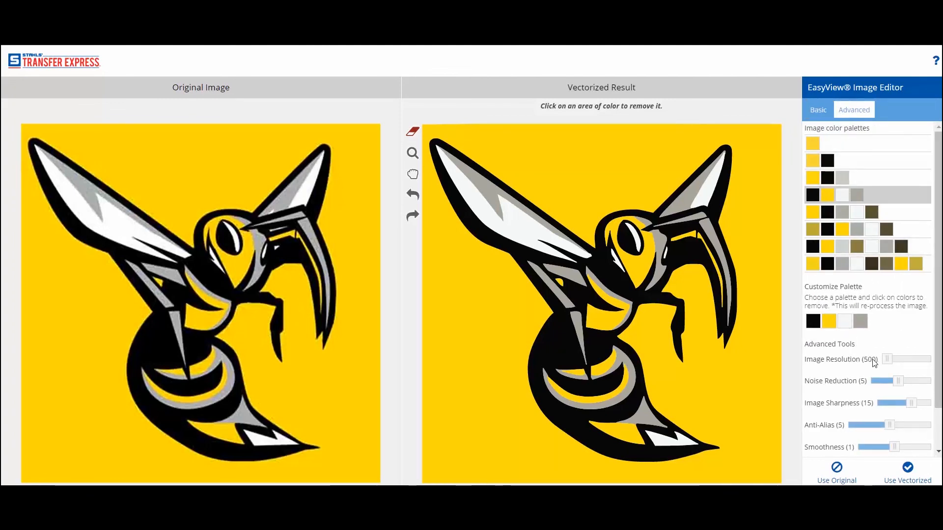
mouse_move(901, 361)
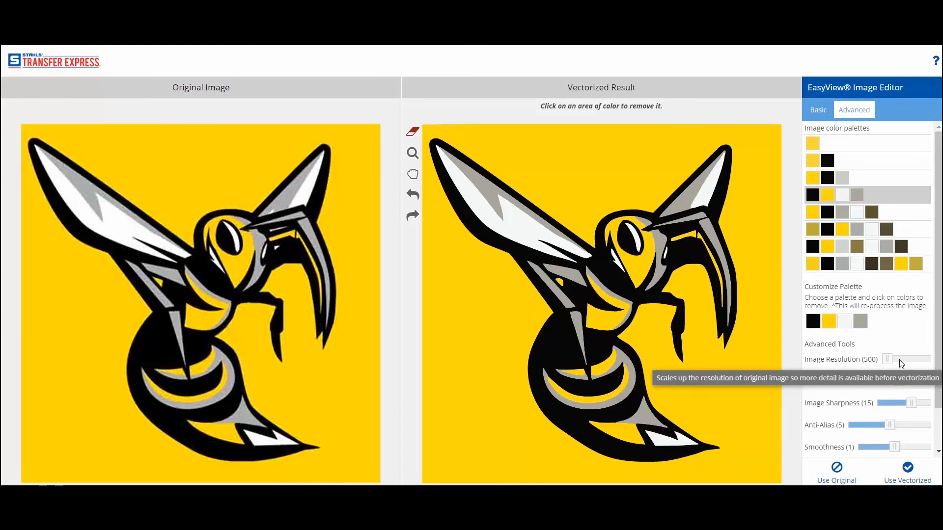